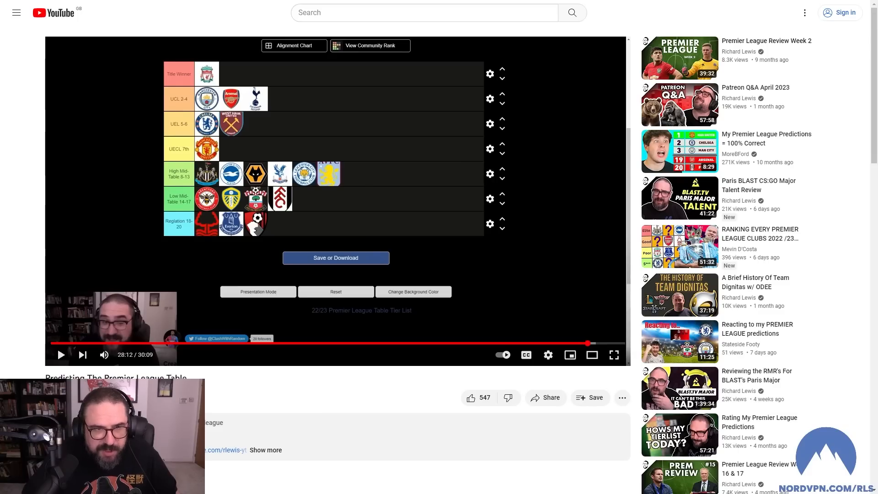
Make the Premier League tier-list prediction video fill the screen.
left_click(614, 355)
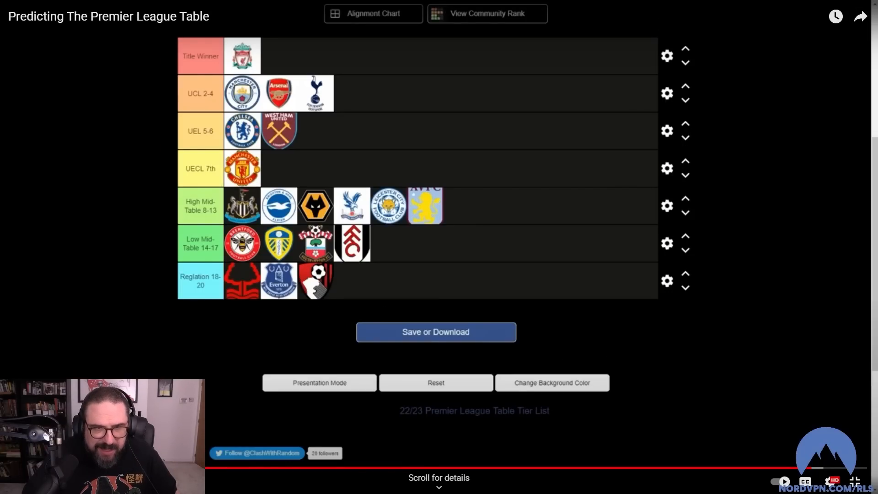